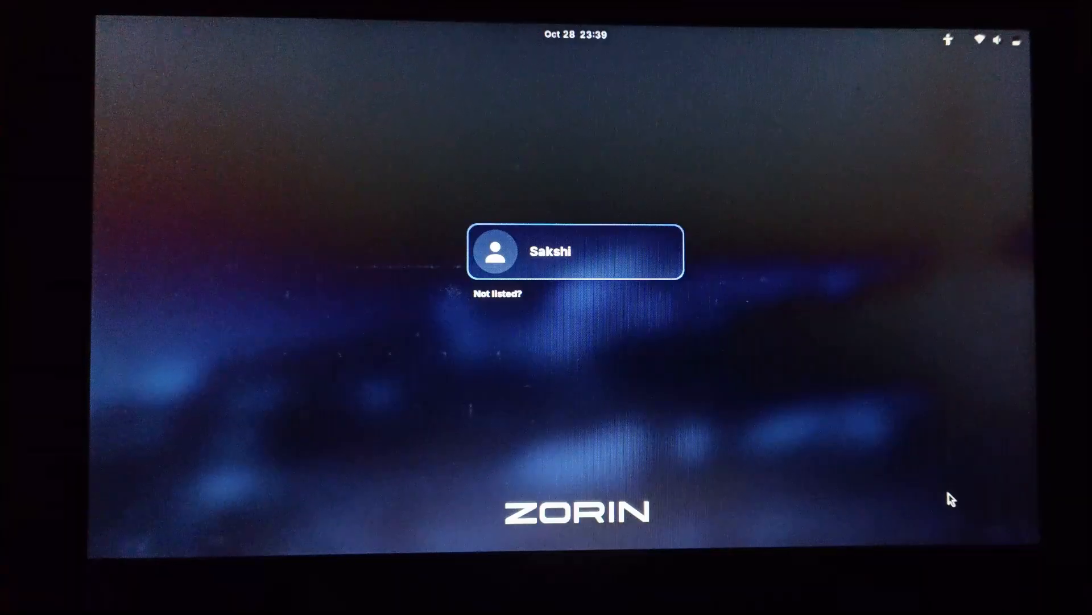
- Sign in to the only user account by entering its password
left_click(574, 250)
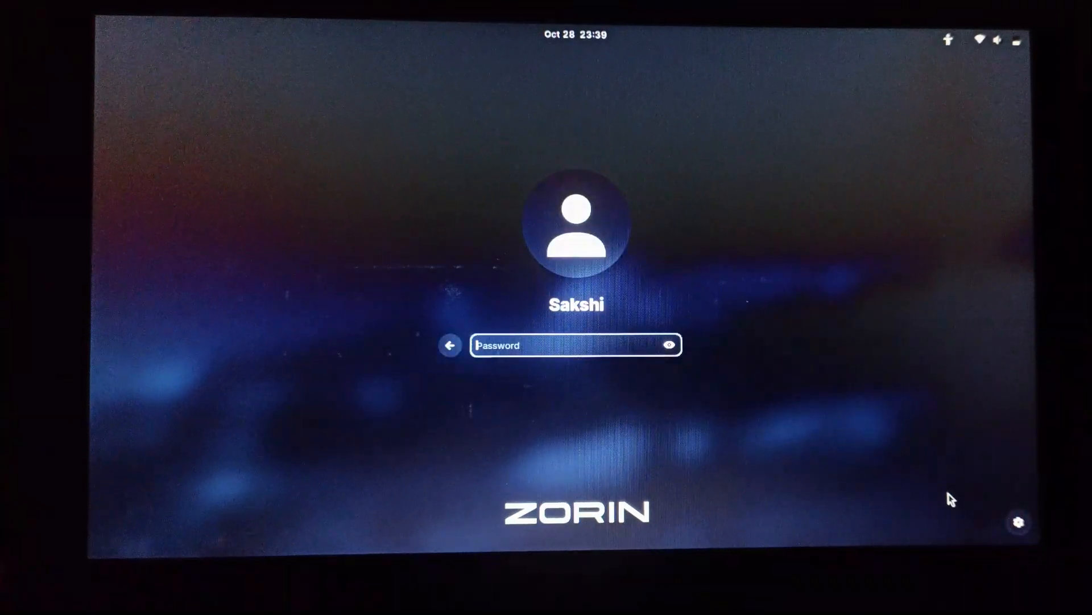
type("●")
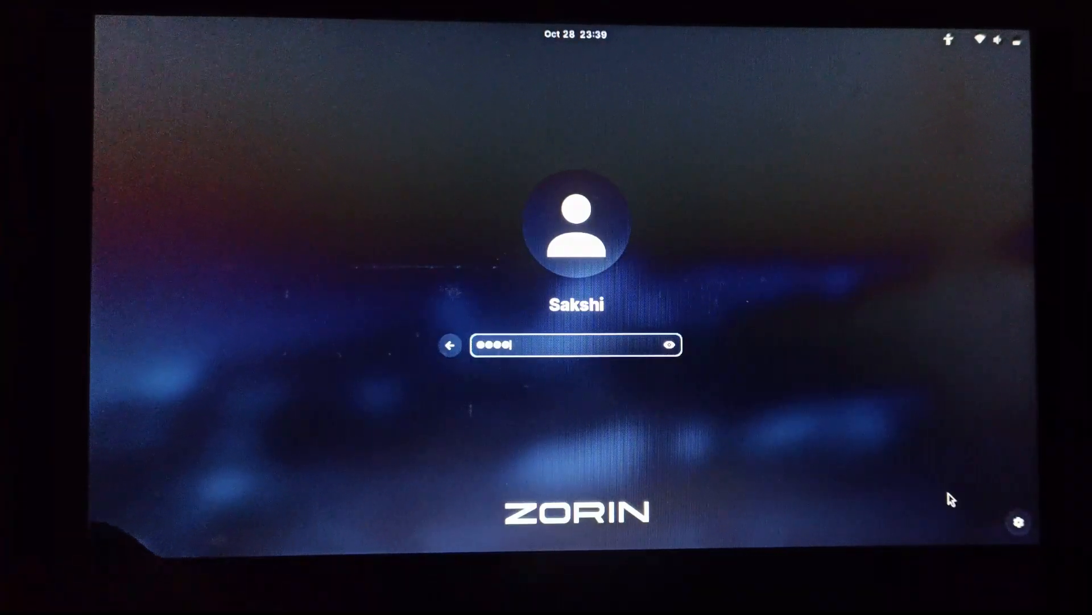
key("Return")
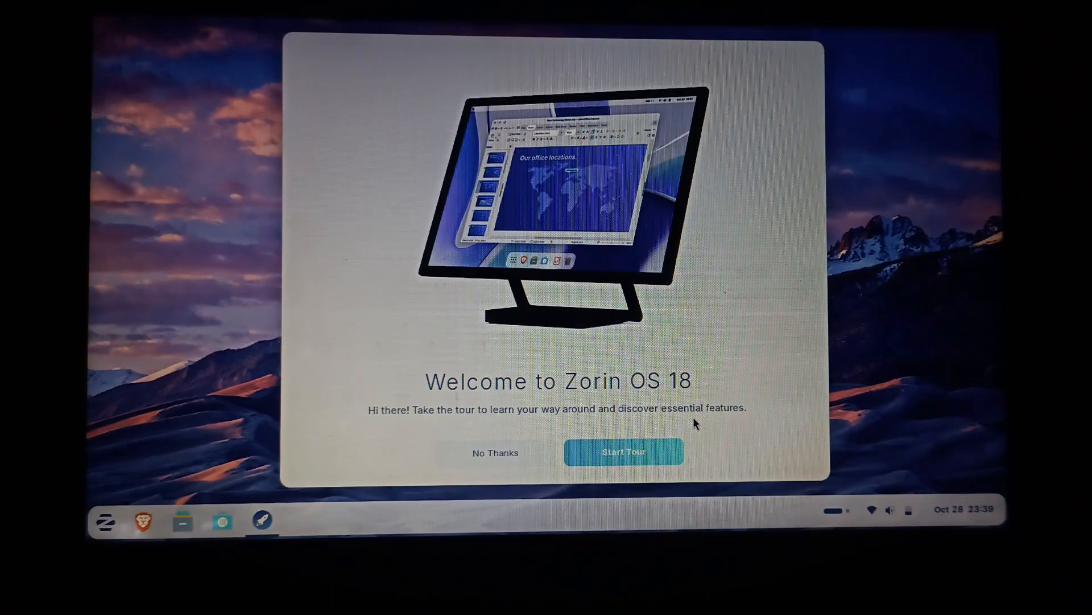
mouse_move(519, 454)
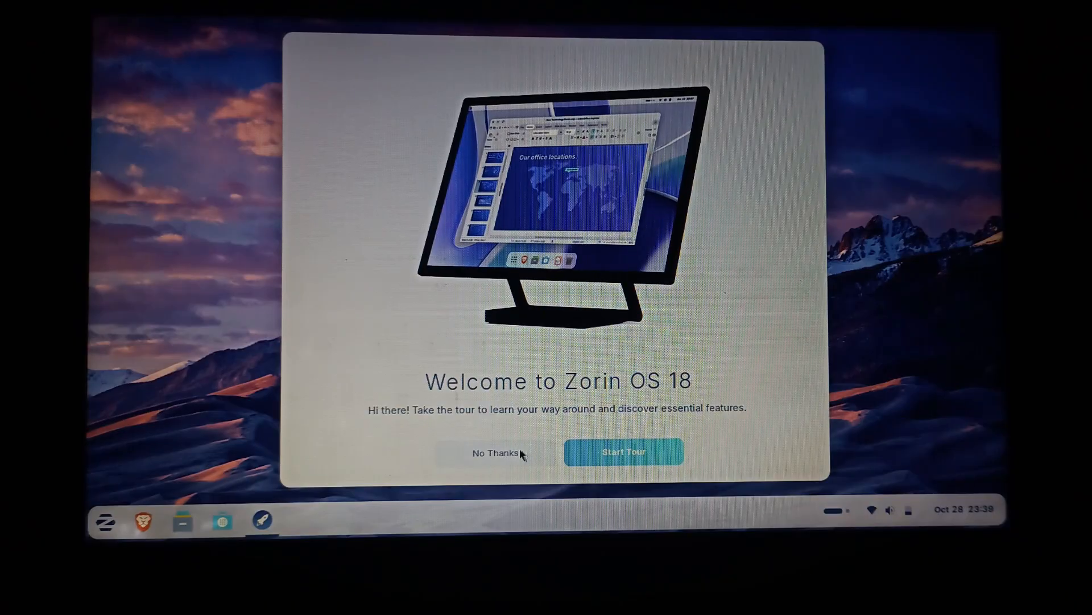
- Decline the Zorin OS 18 welcome tour with 'No Thanks', leaving the plain desktop
left_click(491, 453)
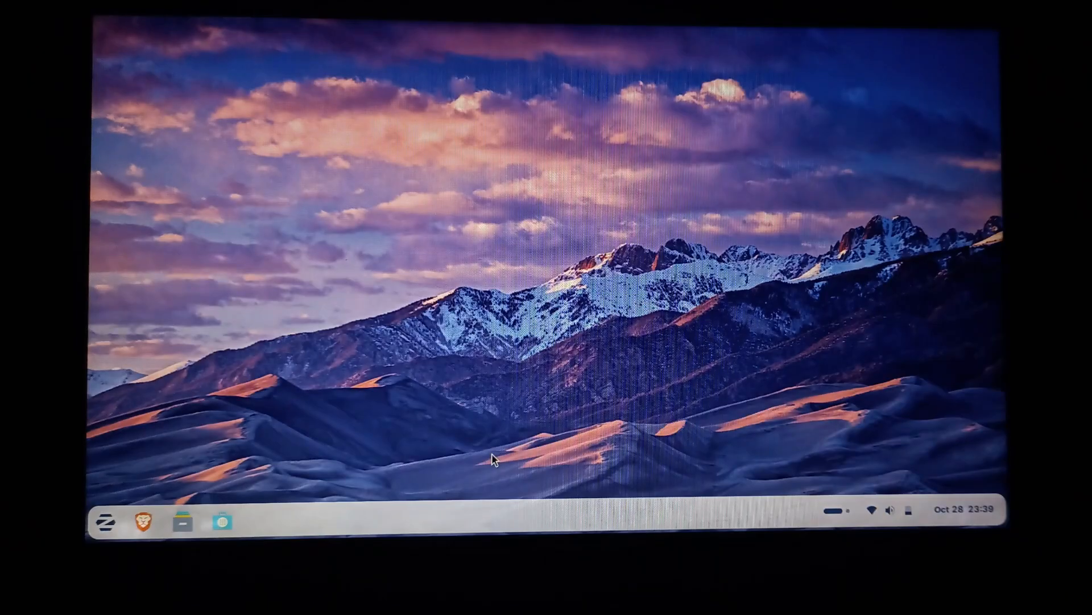
mouse_move(182, 407)
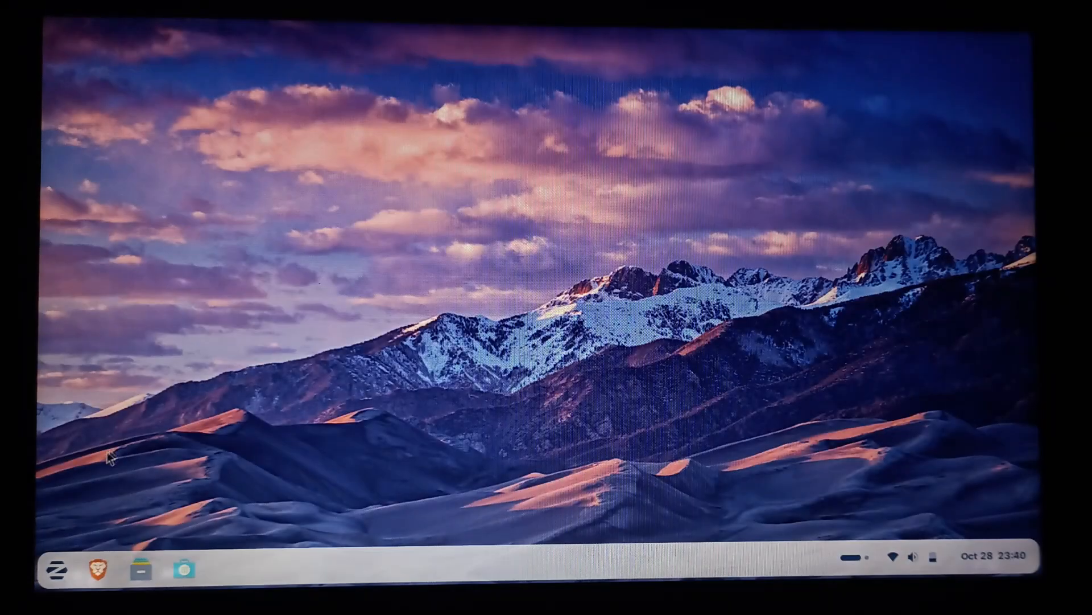
mouse_move(155, 466)
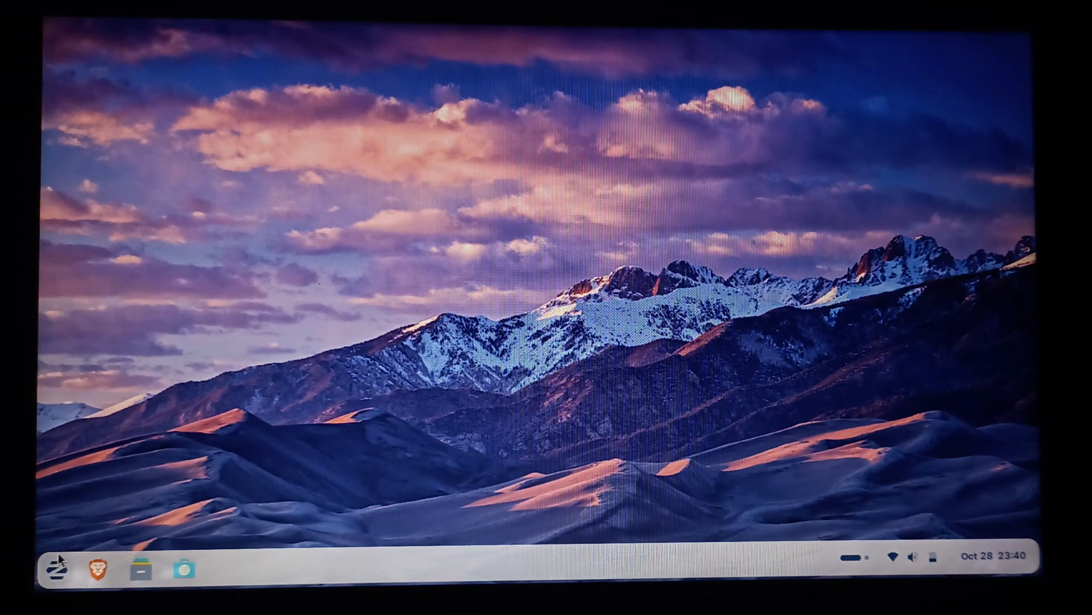
left_click(56, 568)
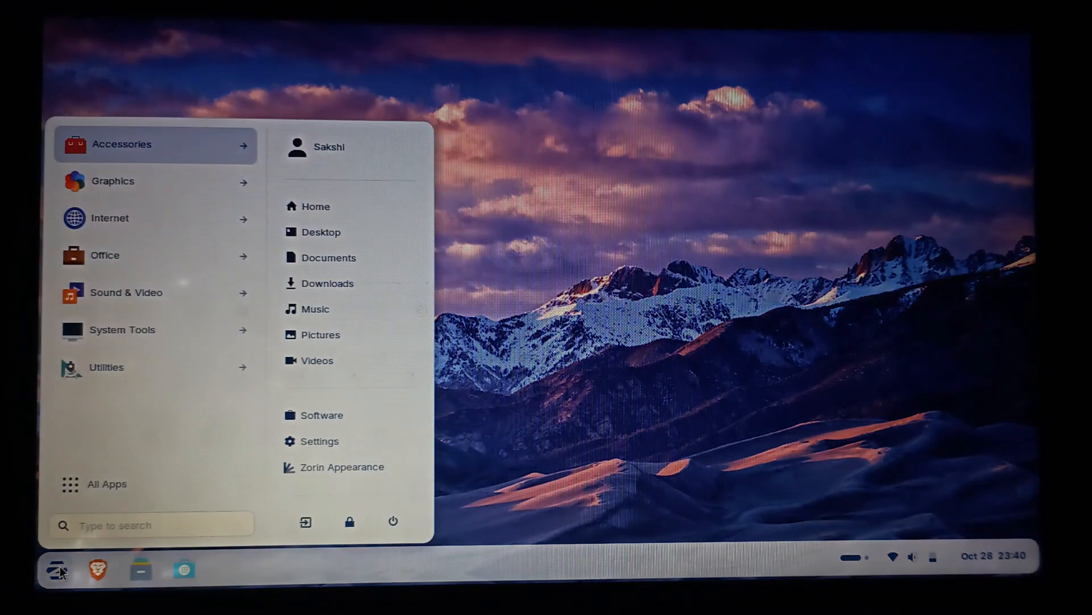
mouse_move(109, 217)
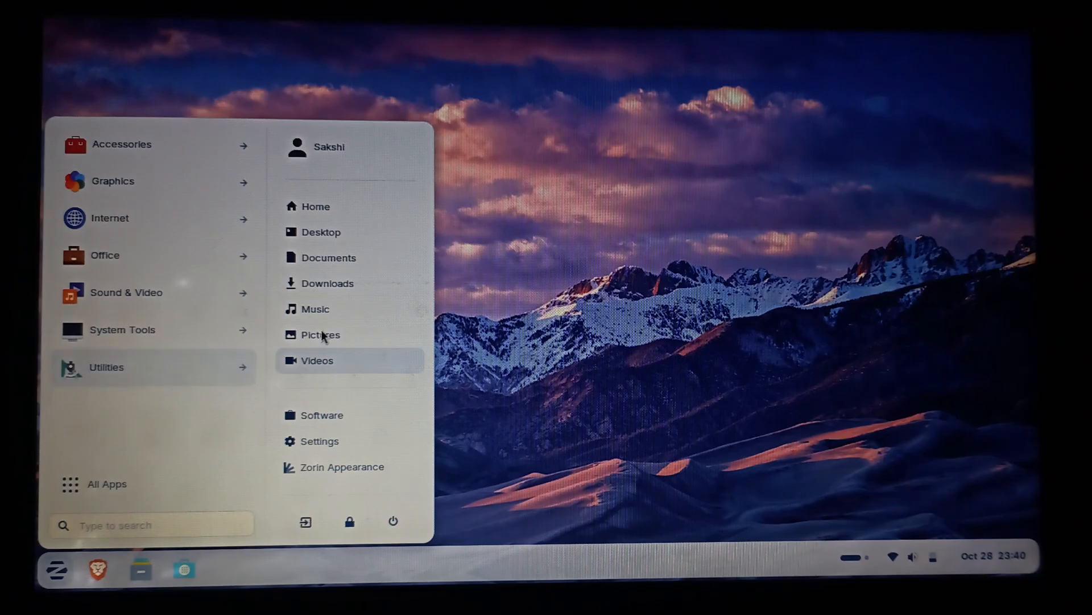
mouse_move(418, 461)
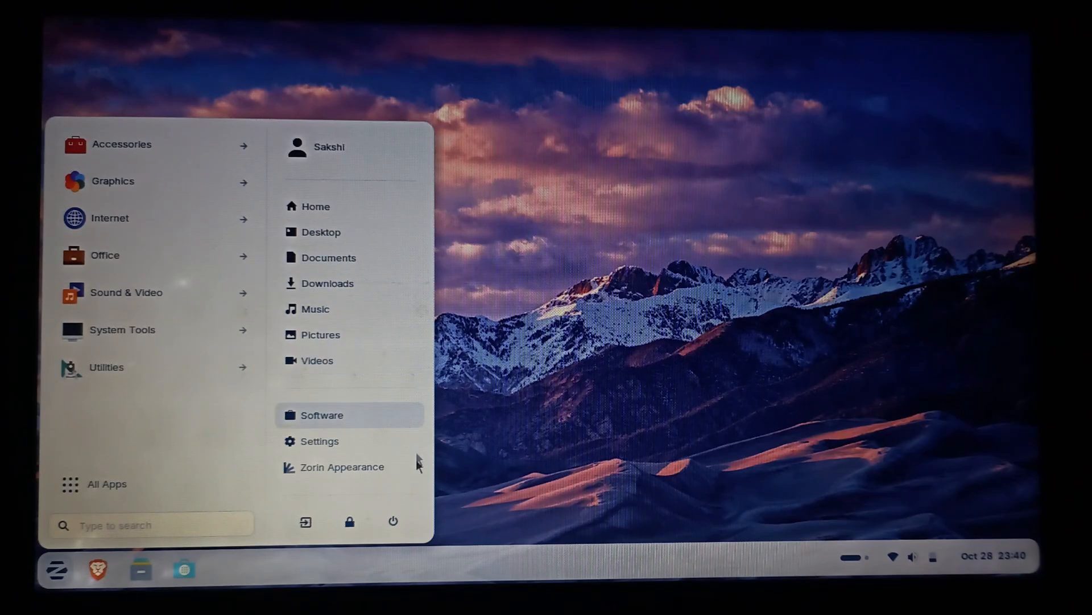
mouse_move(393, 520)
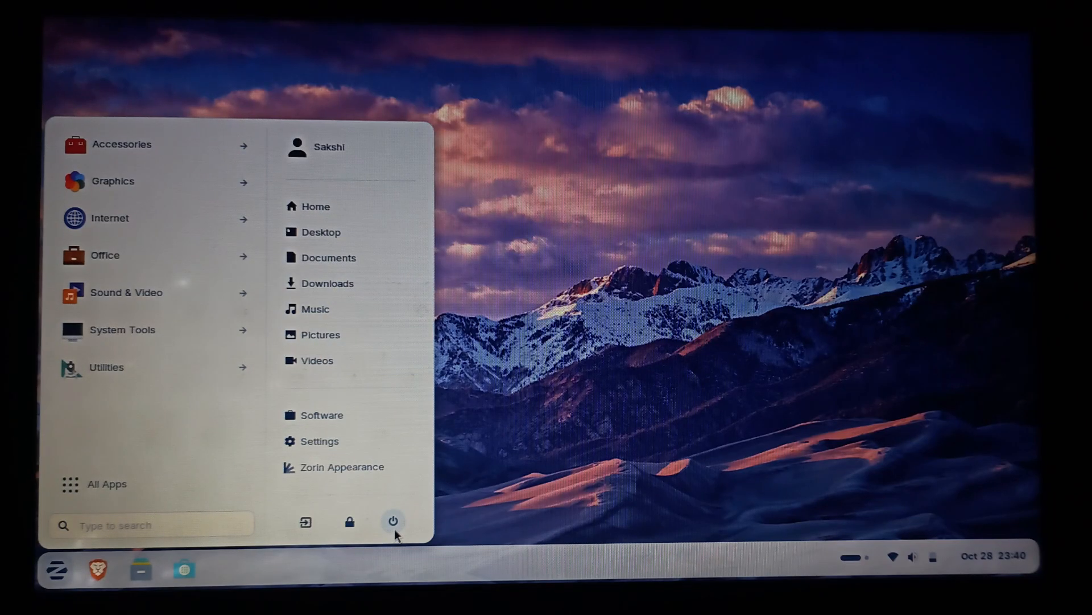
left_click(393, 520)
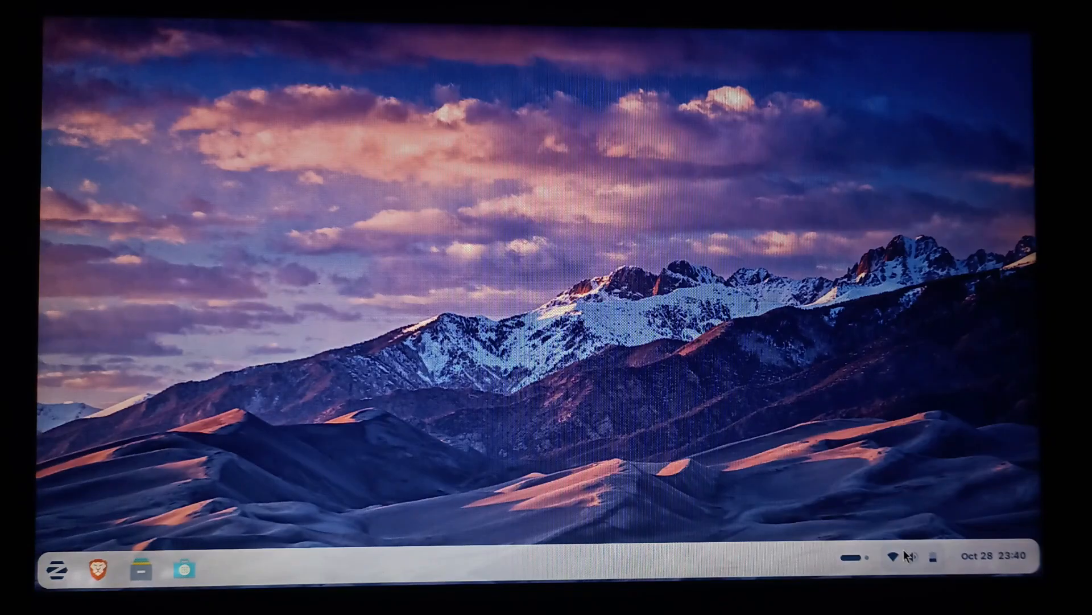
- Show the quick settings panel with battery, volume, brightness and Wi‑Fi toggles
left_click(892, 557)
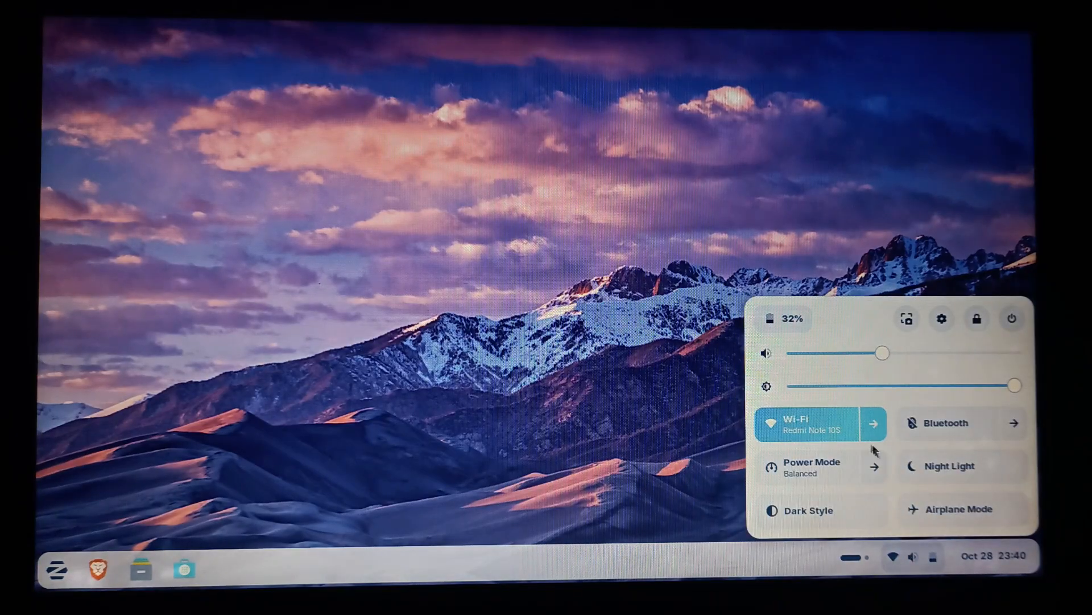
mouse_move(964, 490)
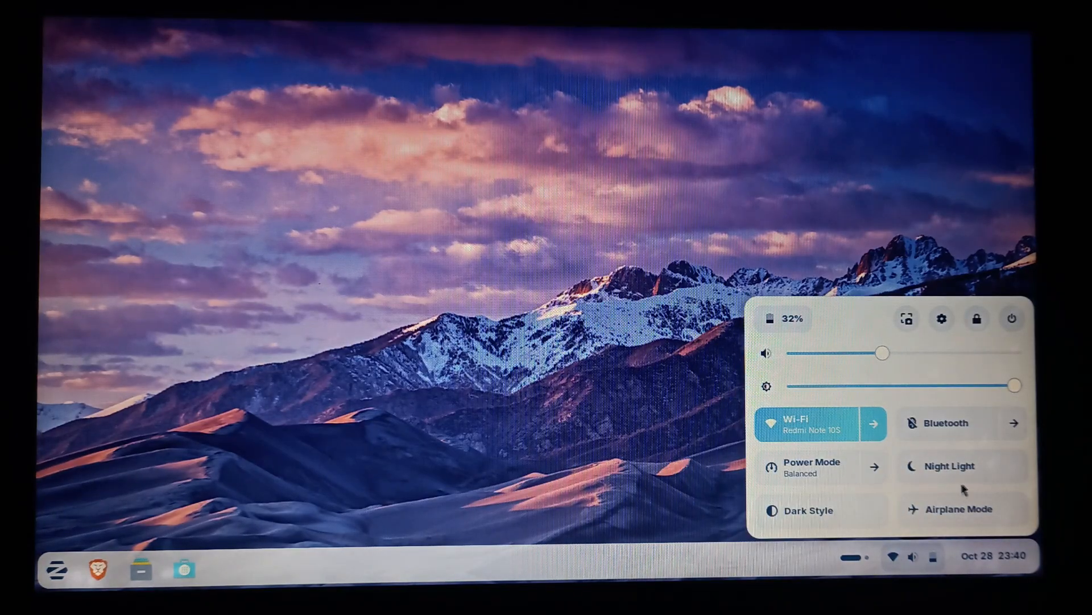
mouse_move(827, 327)
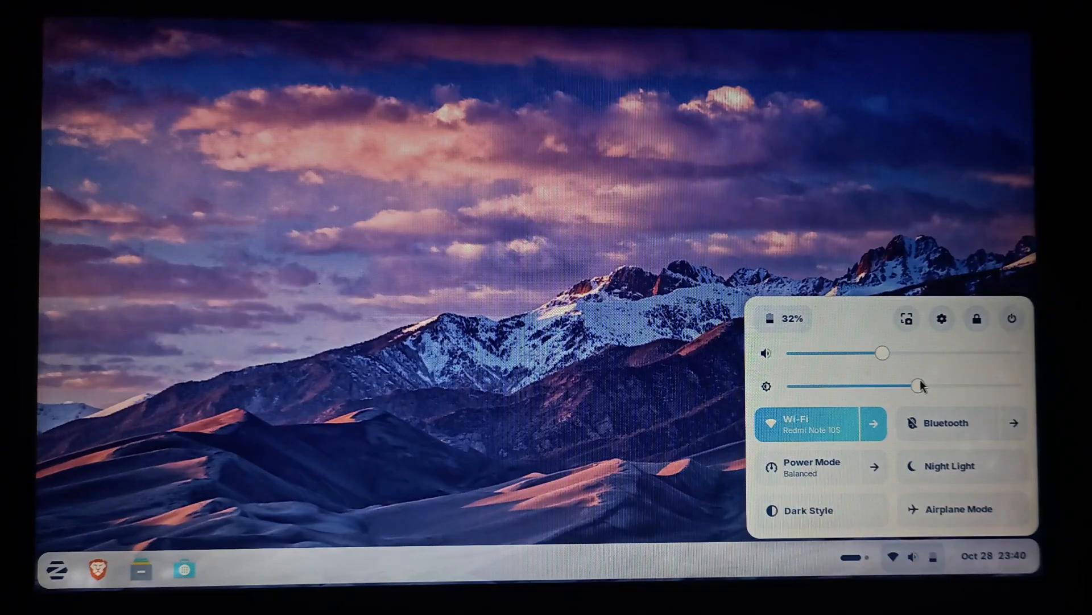
mouse_move(899, 430)
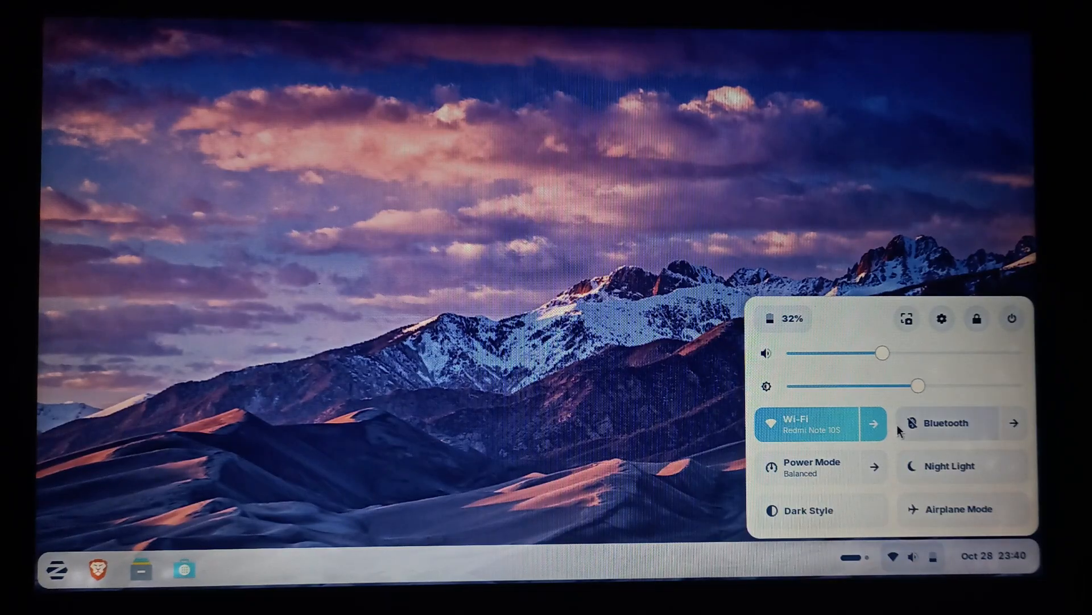